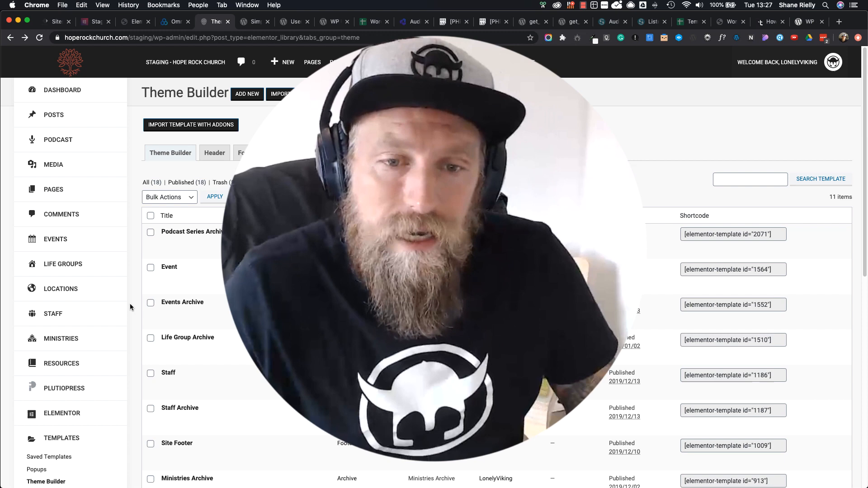
pyautogui.moveTo(170, 267)
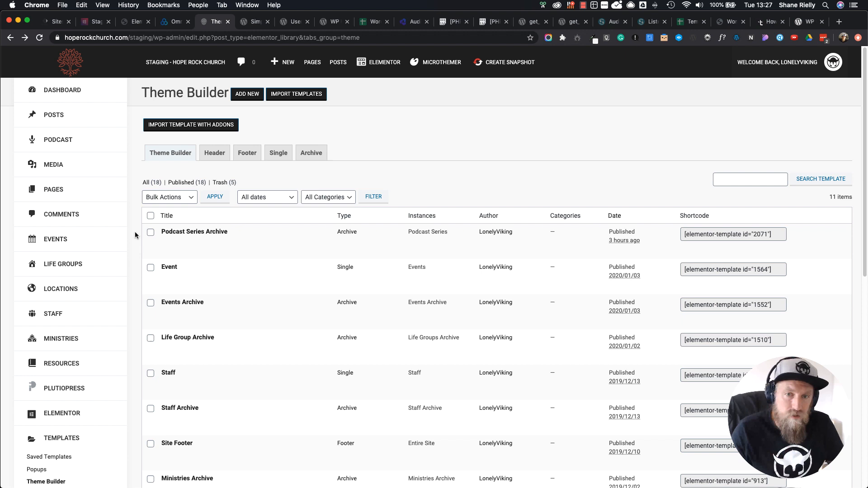
pyautogui.moveTo(137, 286)
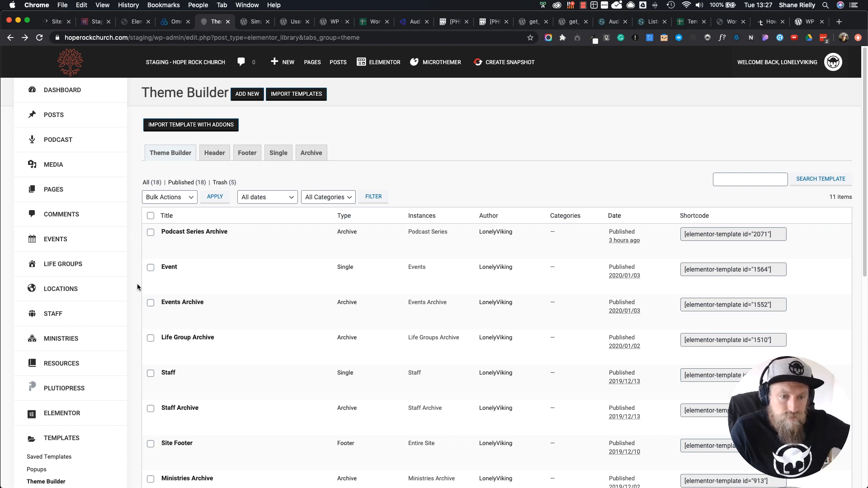
# - Open the Single Podcast theme template in the Elementor editor from the templates list
pyautogui.scroll(-3)
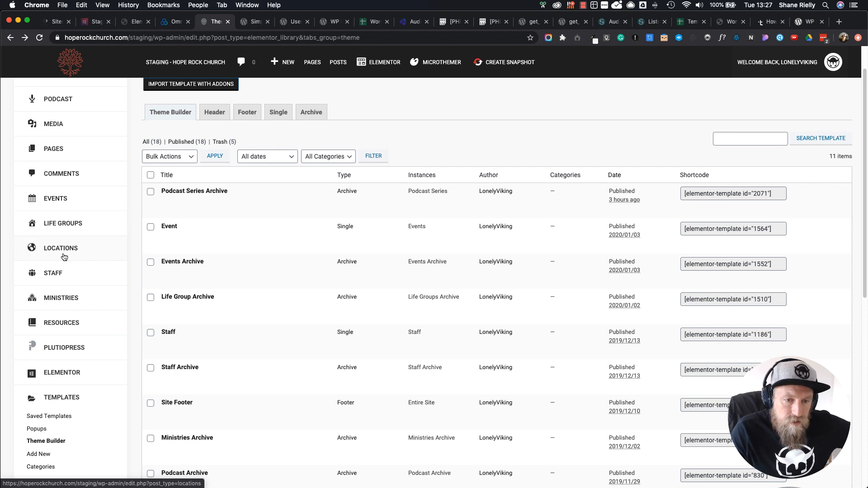
pyautogui.moveTo(66, 328)
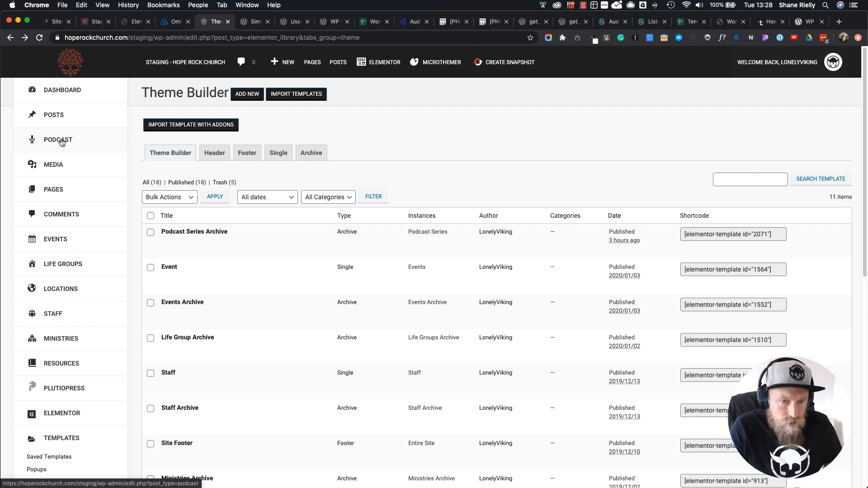
pyautogui.moveTo(73, 289)
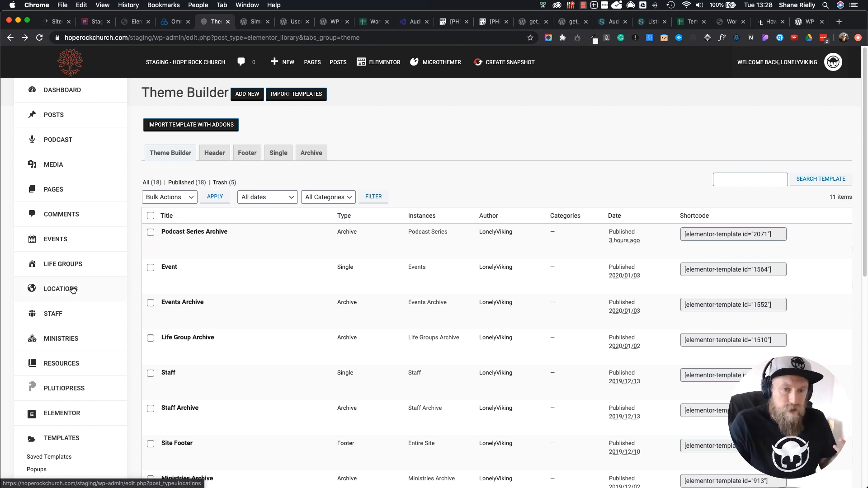
pyautogui.moveTo(53, 313)
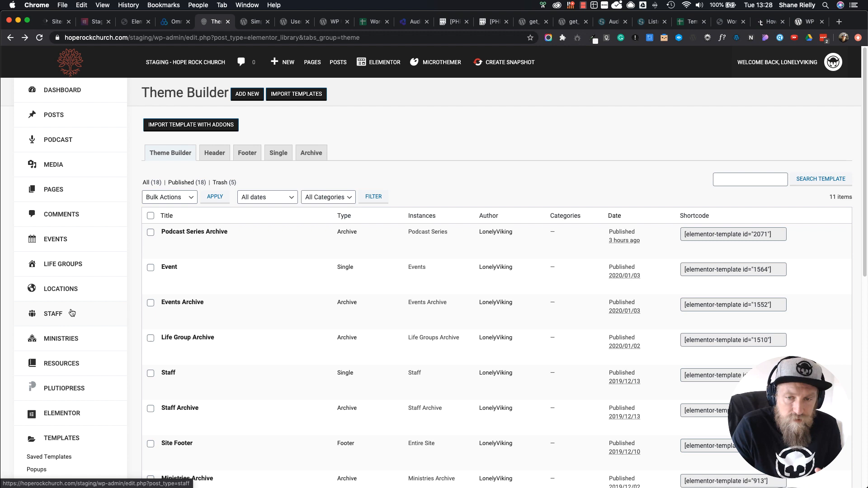
pyautogui.moveTo(133, 331)
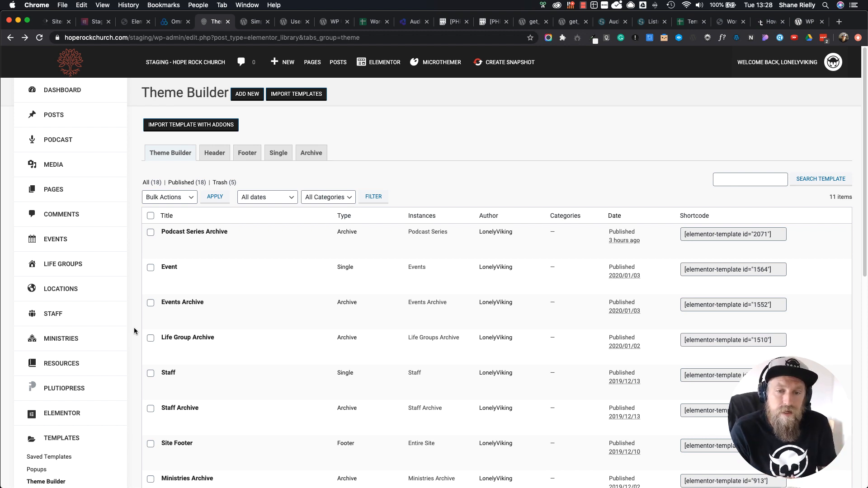
pyautogui.moveTo(354, 120)
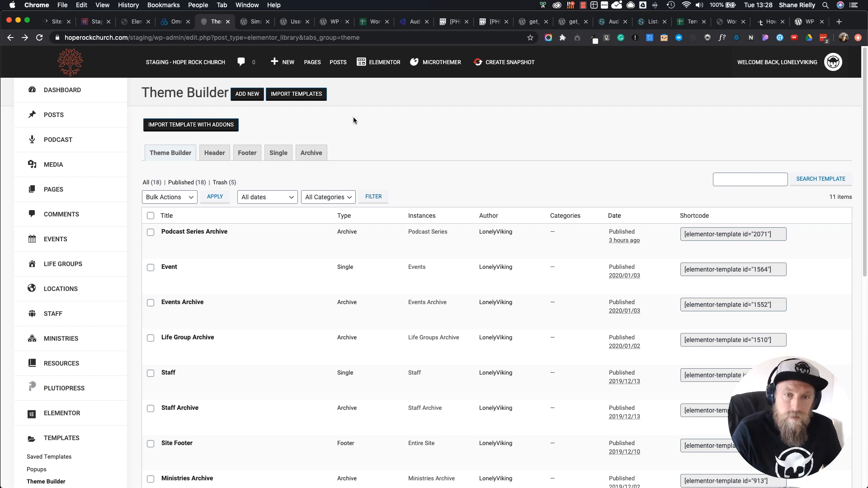
pyautogui.scroll(-3)
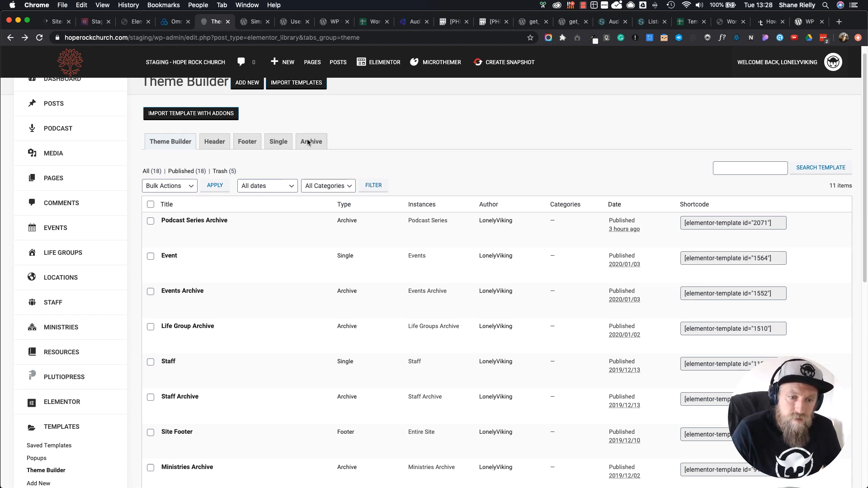
pyautogui.scroll(-3)
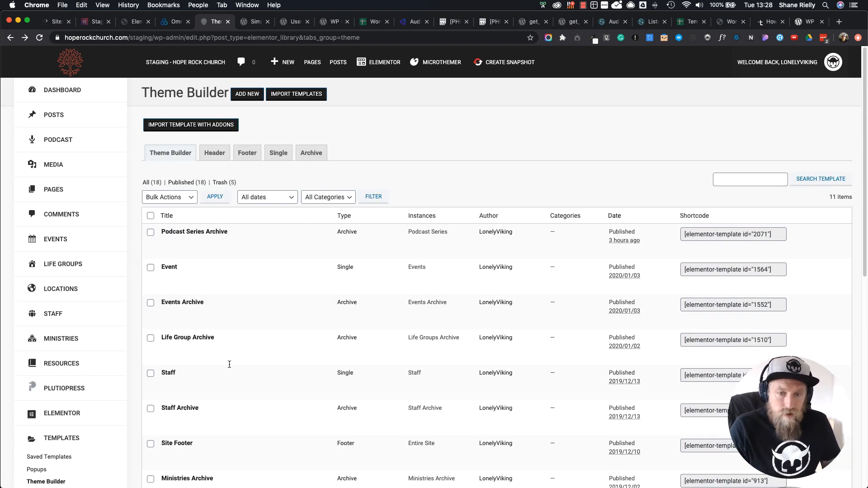
pyautogui.scroll(-3)
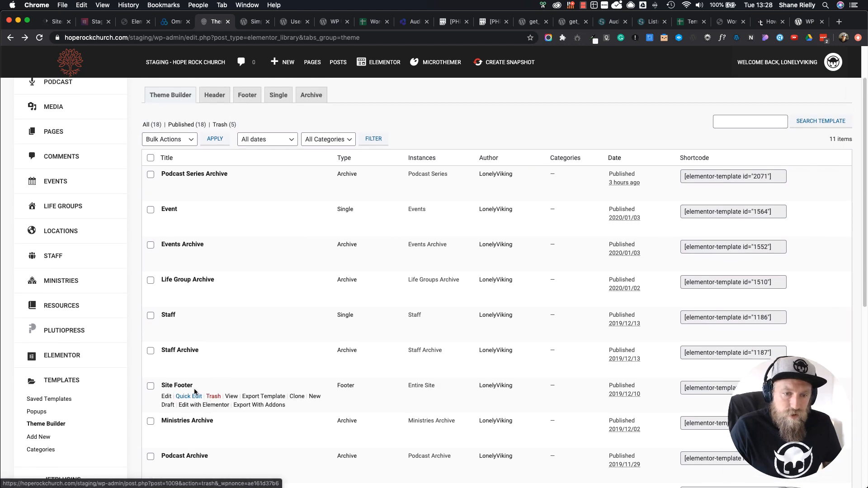
pyautogui.moveTo(135, 312)
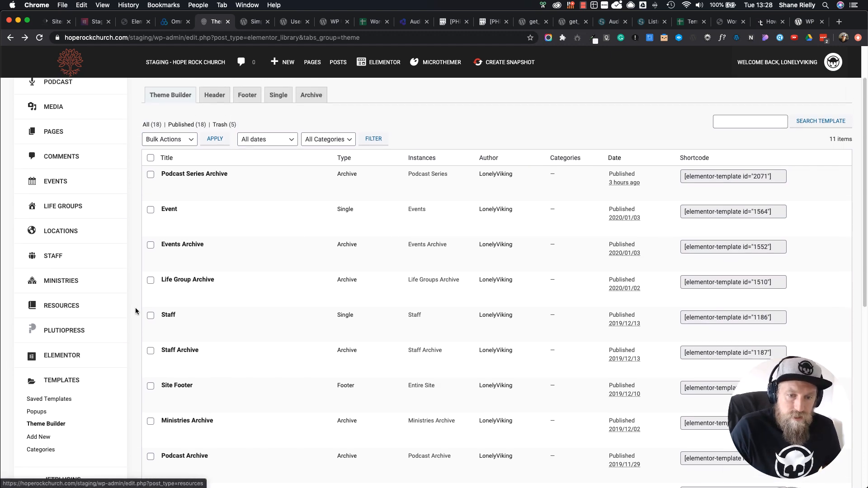
pyautogui.scroll(-3)
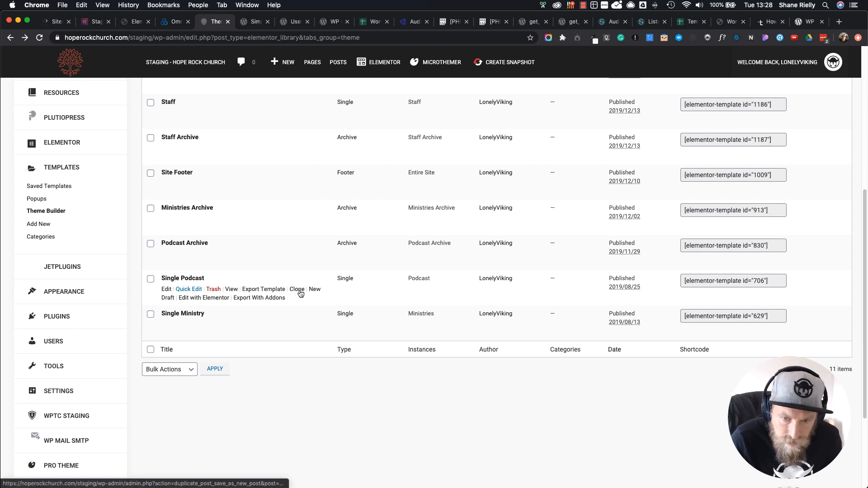
pyautogui.click(204, 297)
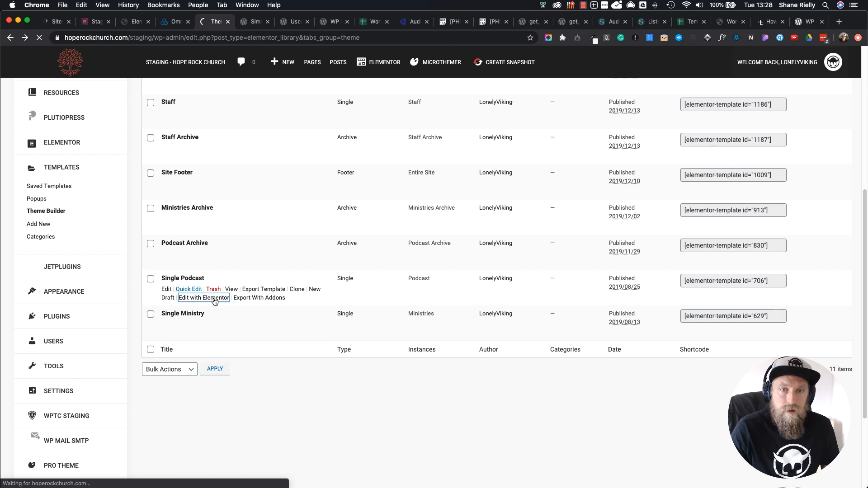
pyautogui.click(203, 297)
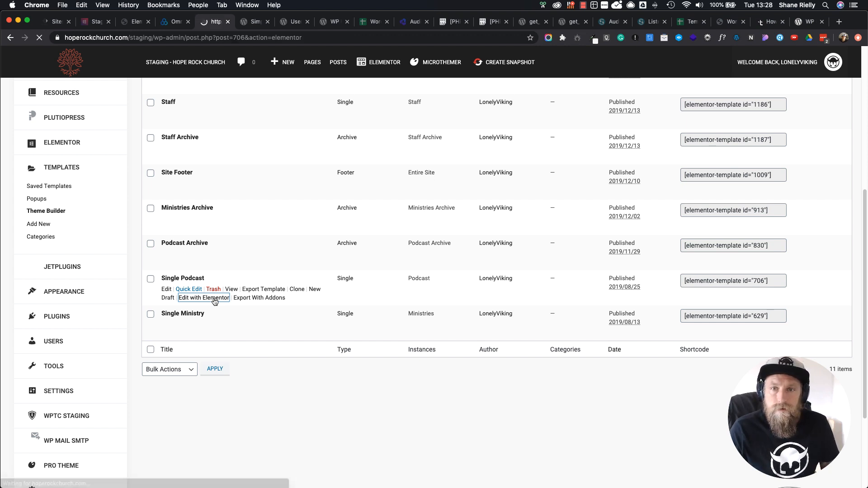
pyautogui.click(203, 298)
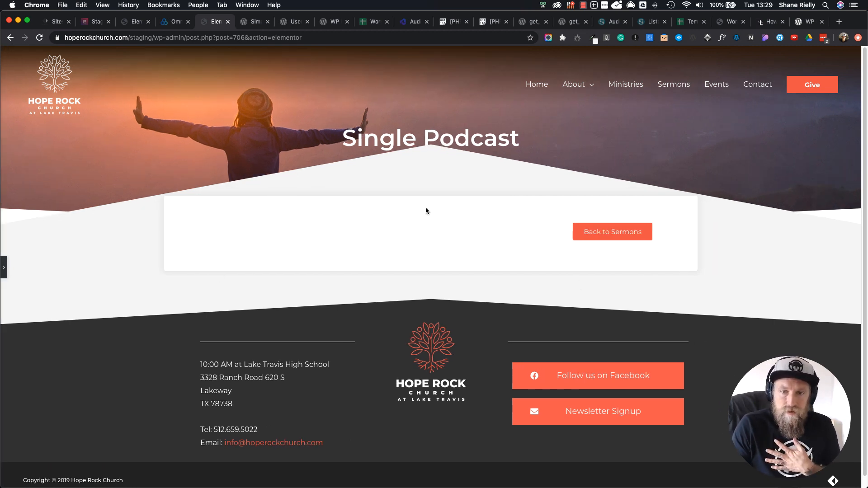
pyautogui.moveTo(382, 211)
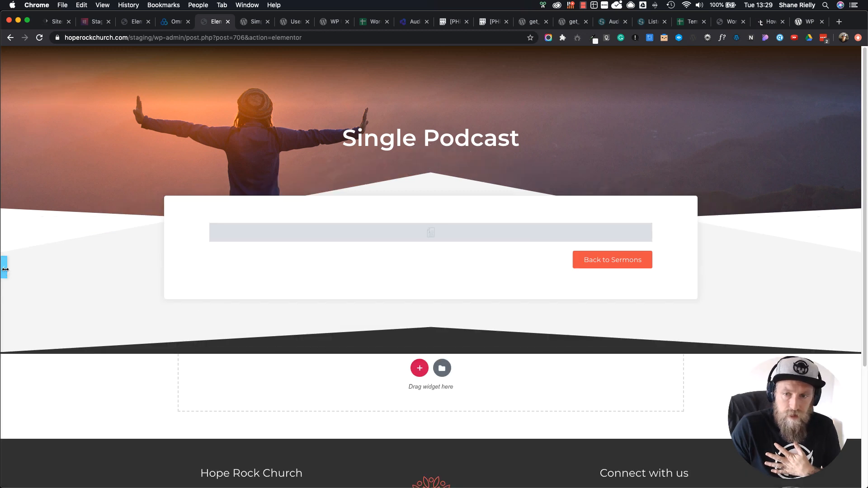
# - Return to the widgets panel and review the banner, content strip and Back to Sermons layout
pyautogui.click(5, 269)
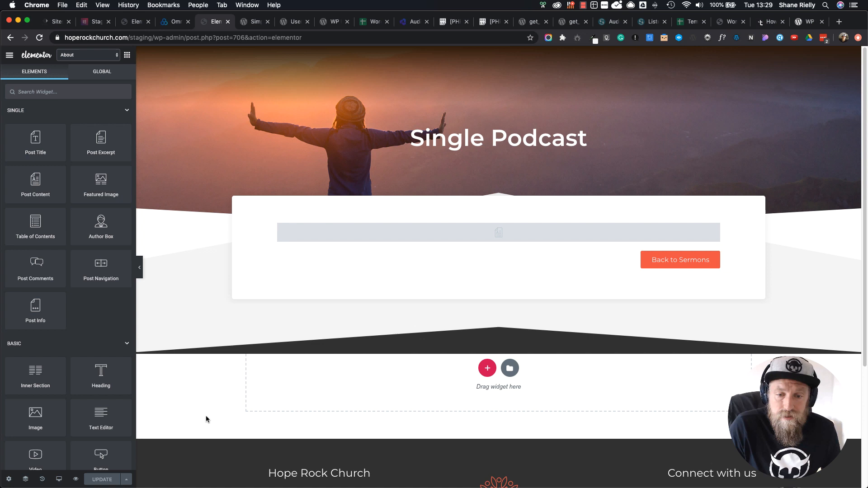
pyautogui.moveTo(324, 412)
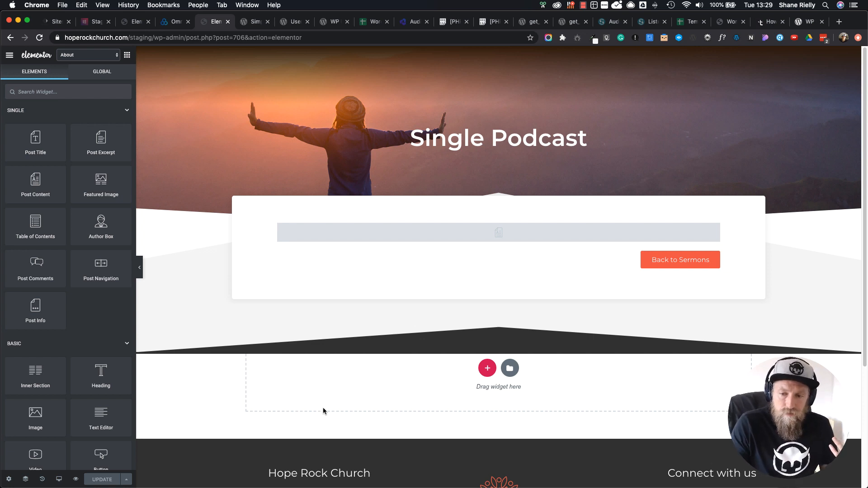
pyautogui.scroll(-3)
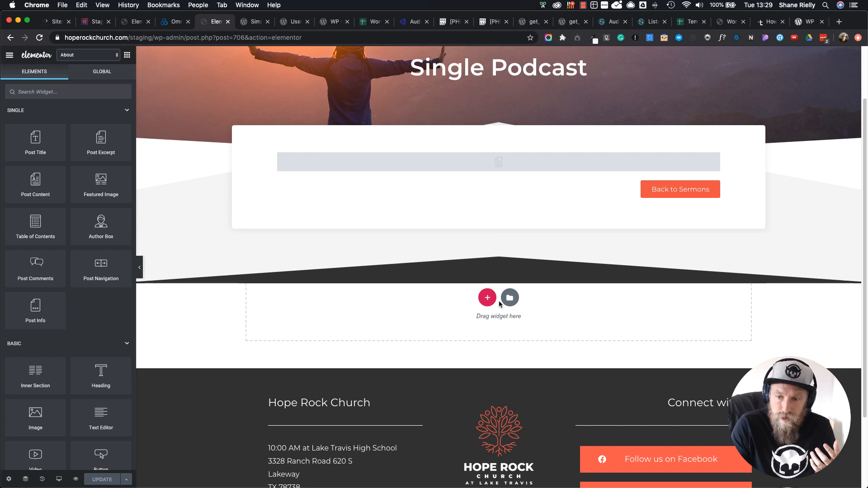
pyautogui.moveTo(323, 327)
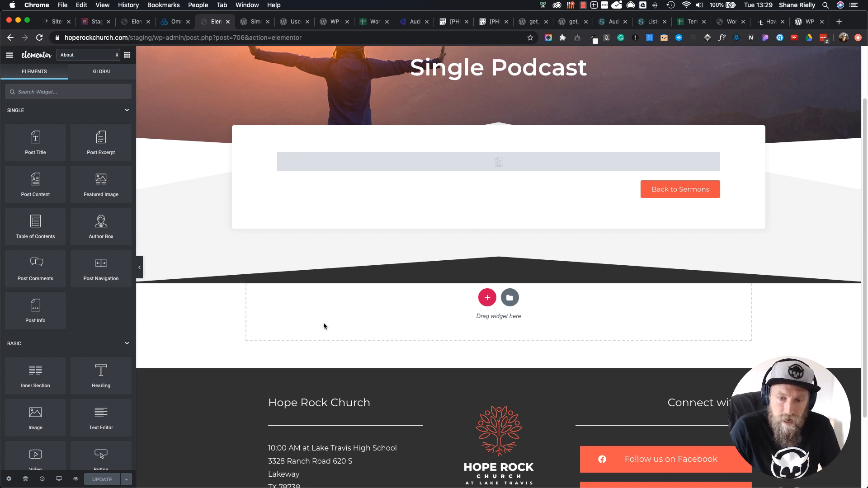
pyautogui.moveTo(346, 352)
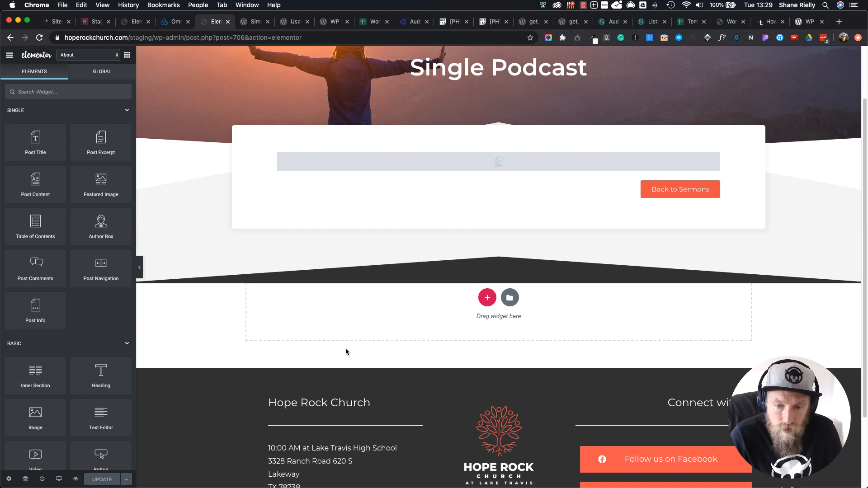
# - Search the Finder for 'add' and open Add New Theme Template in a new tab
pyautogui.scroll(-3)
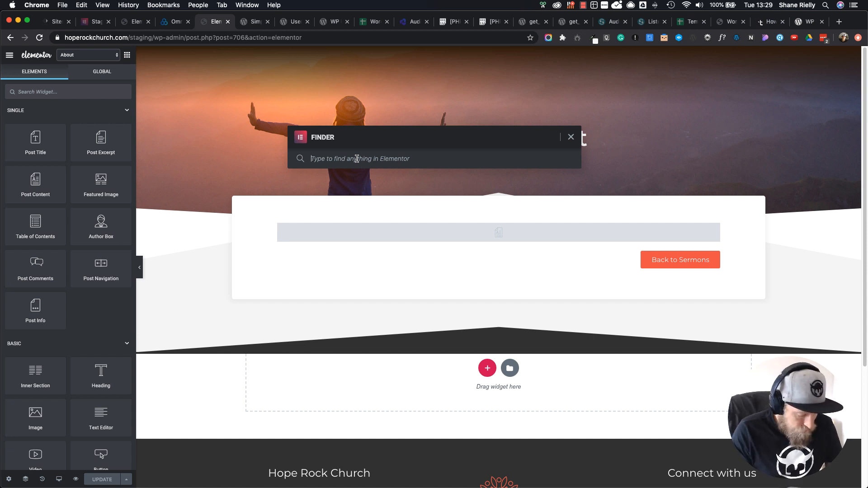
pyautogui.write('add')
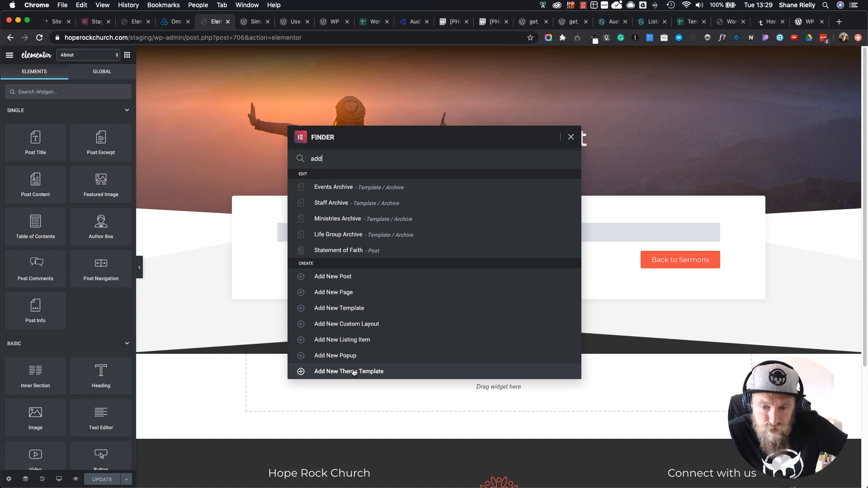
pyautogui.moveTo(349, 371)
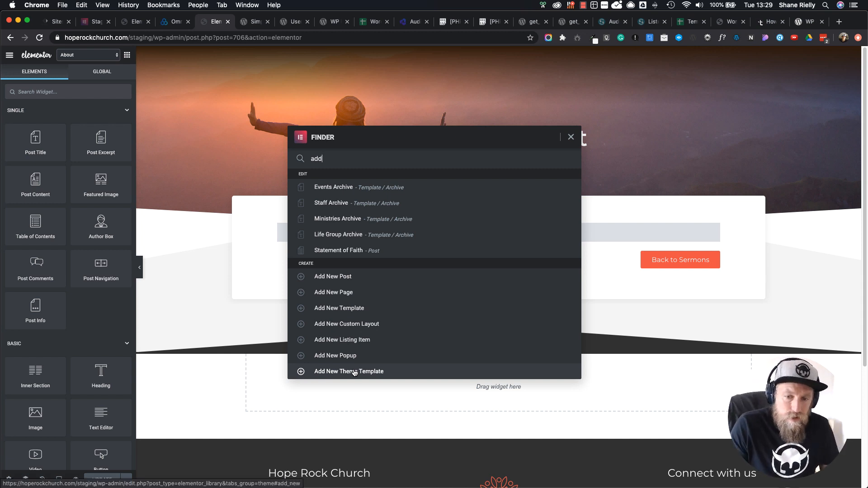
pyautogui.rightClick(348, 372)
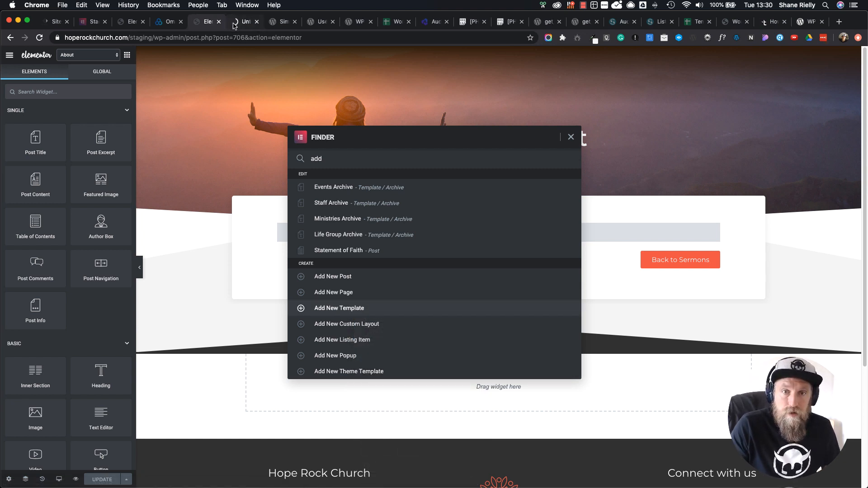
# - In the New Template dialog choose type Single for the Resources post type
pyautogui.click(339, 308)
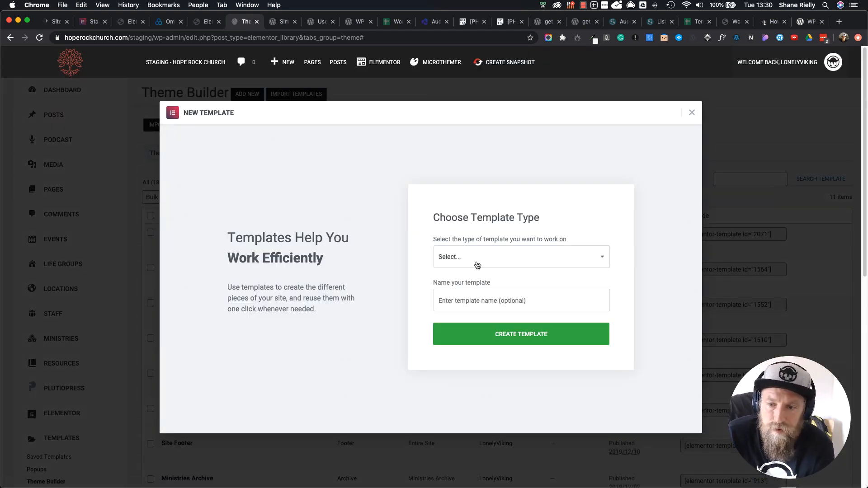
pyautogui.click(519, 256)
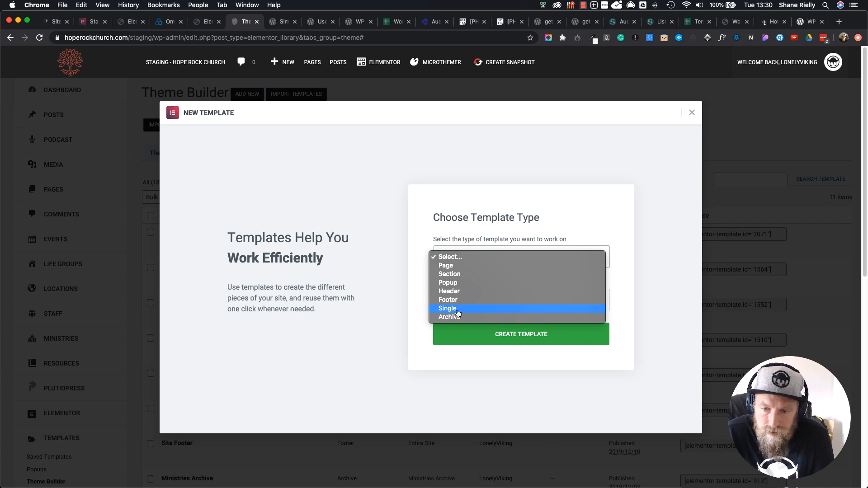
pyautogui.click(447, 308)
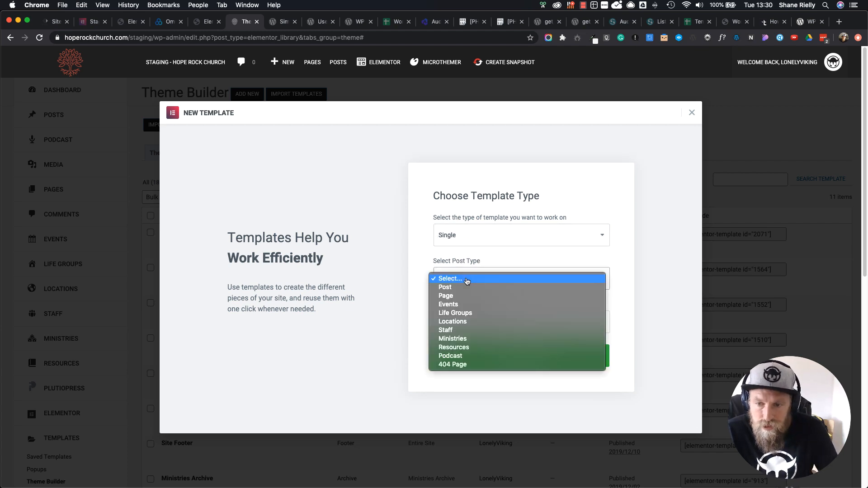
pyautogui.click(453, 347)
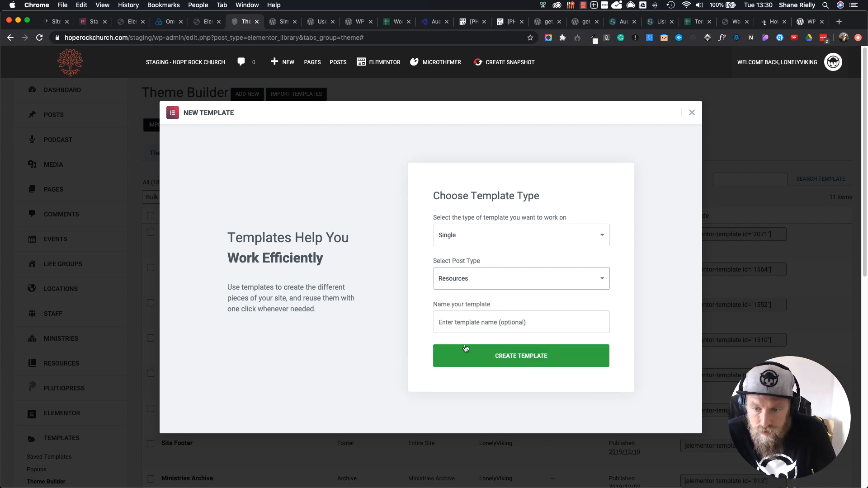
# - Name the template 'Single Resource' and create it
pyautogui.click(521, 322)
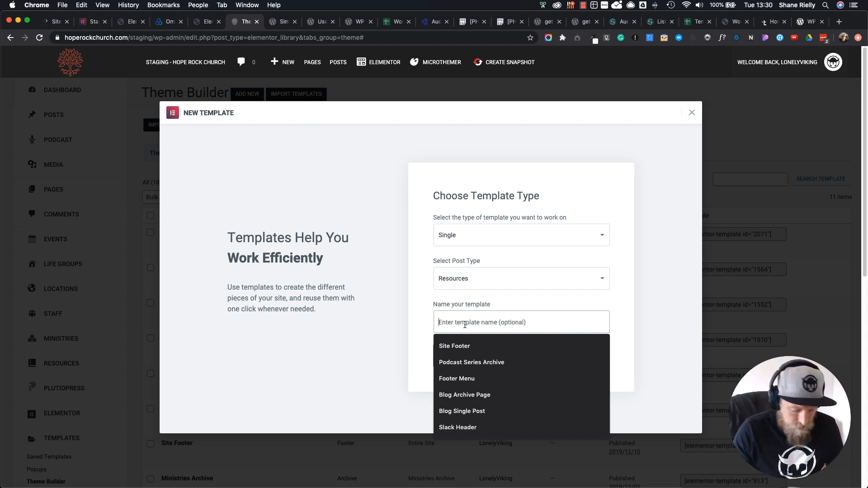
pyautogui.write('Single Resource')
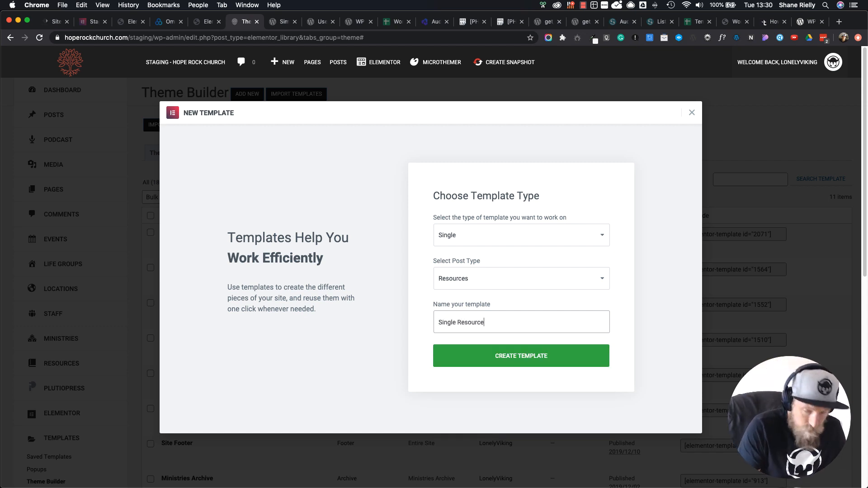
pyautogui.click(521, 356)
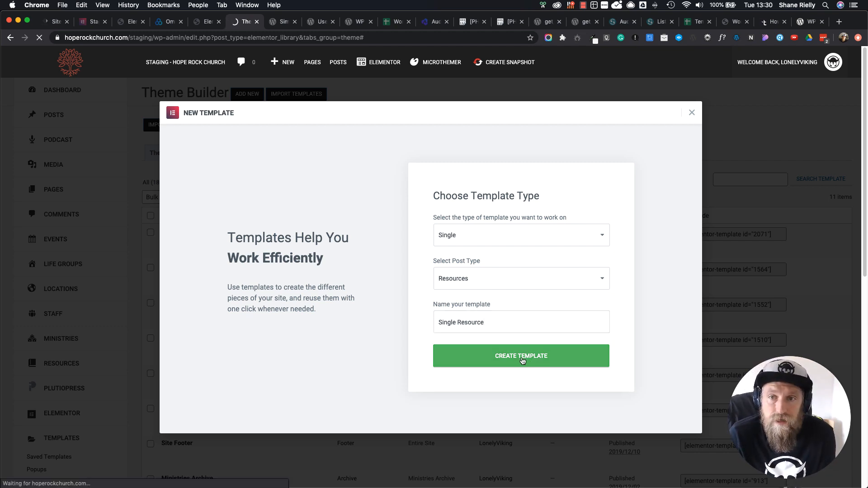
pyautogui.click(520, 355)
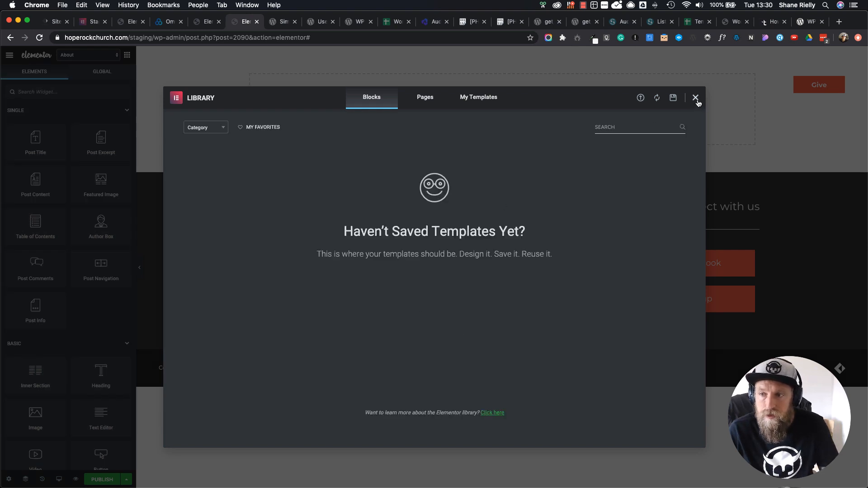
# - Replace the old content strip with a Post Content widget above the Back to Sermons button
pyautogui.click(696, 97)
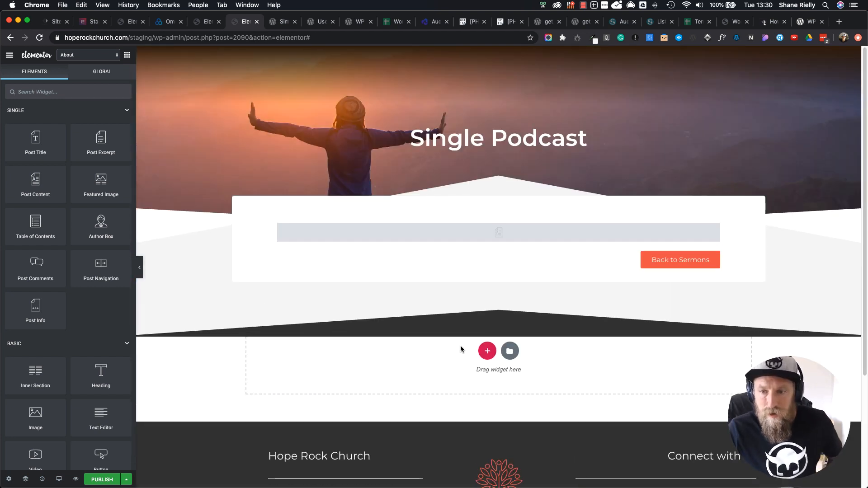
pyautogui.click(497, 233)
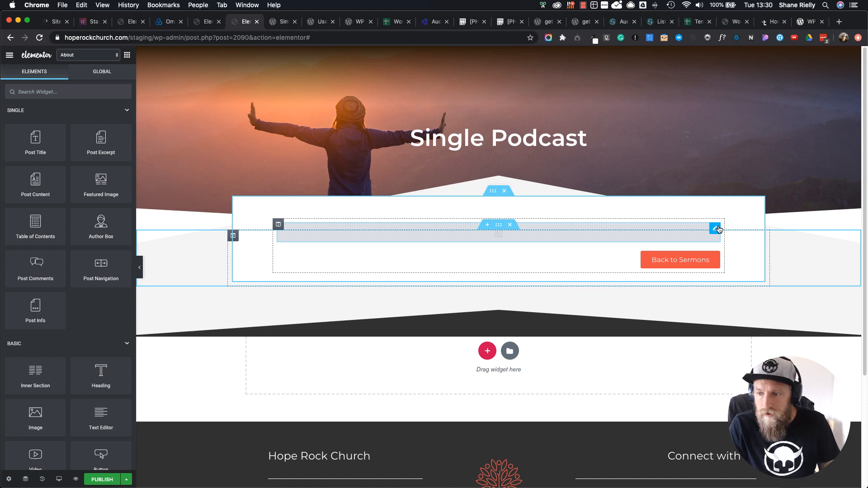
pyautogui.moveTo(716, 229)
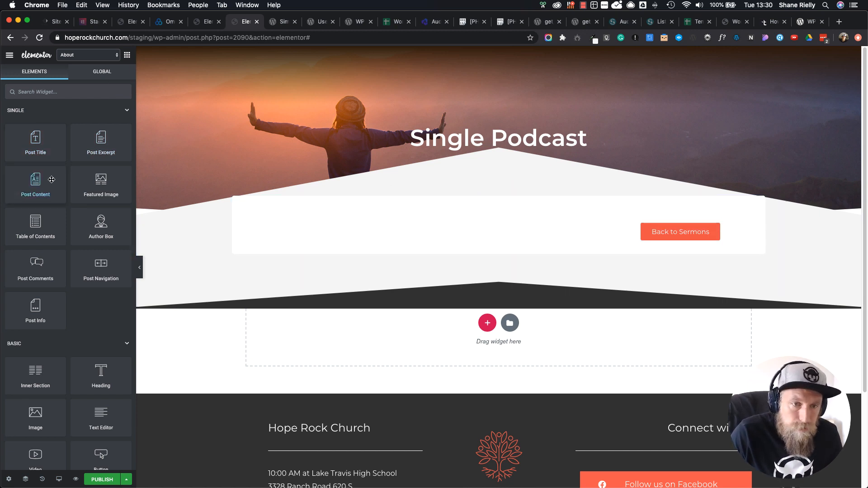
pyautogui.moveTo(35, 138)
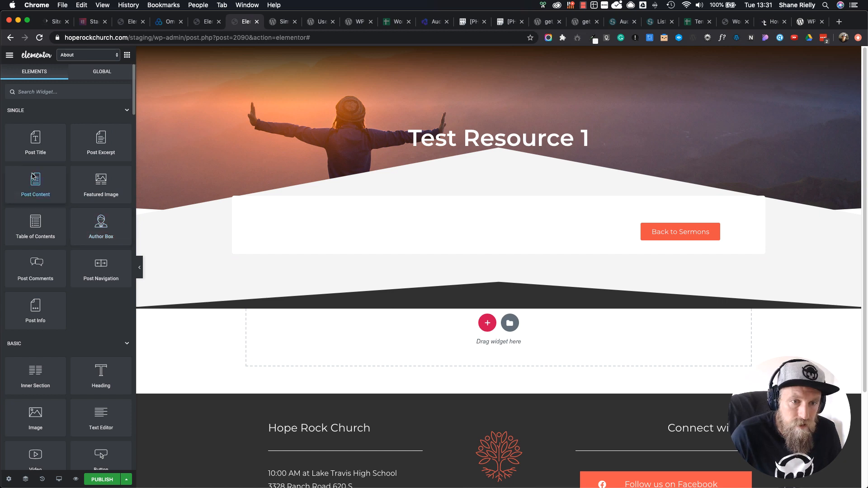
pyautogui.moveTo(35, 185); pyautogui.dragTo(493, 219)
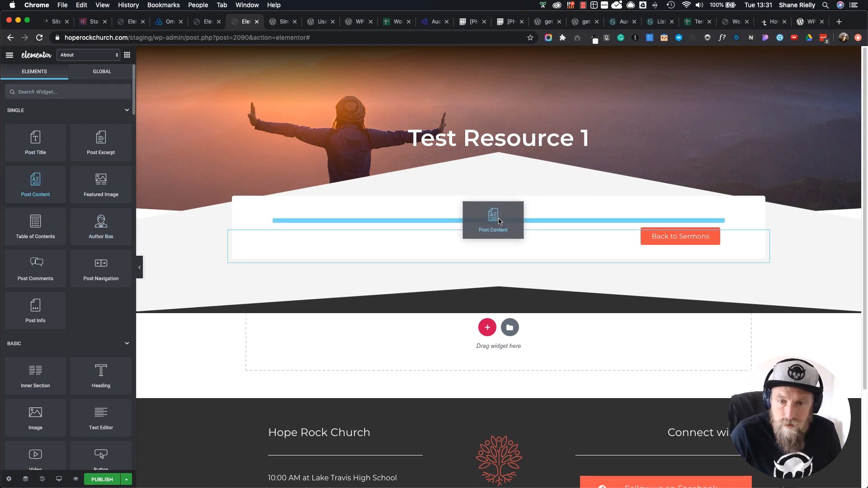
pyautogui.click(492, 220)
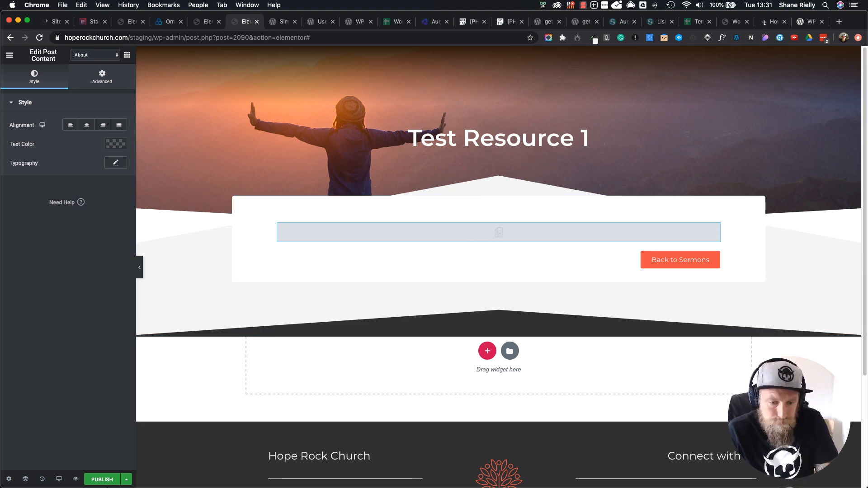
# - Publish the template with the display condition Include Resources All
pyautogui.click(126, 479)
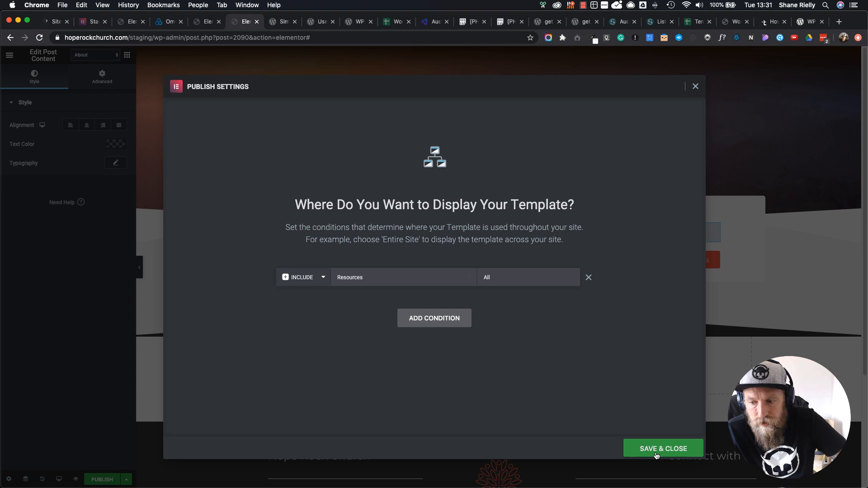
pyautogui.click(662, 449)
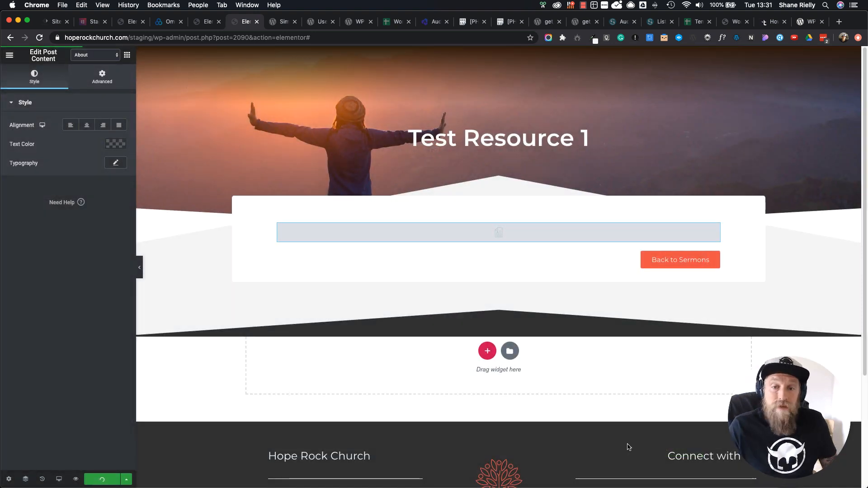
pyautogui.click(102, 479)
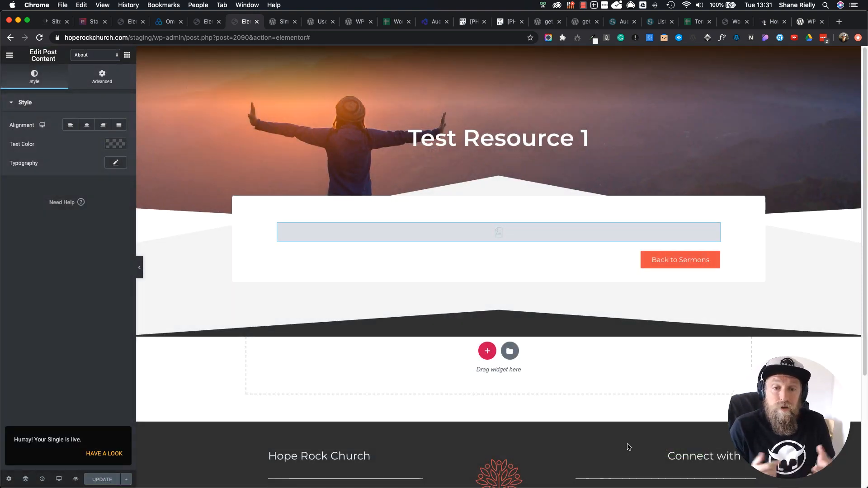